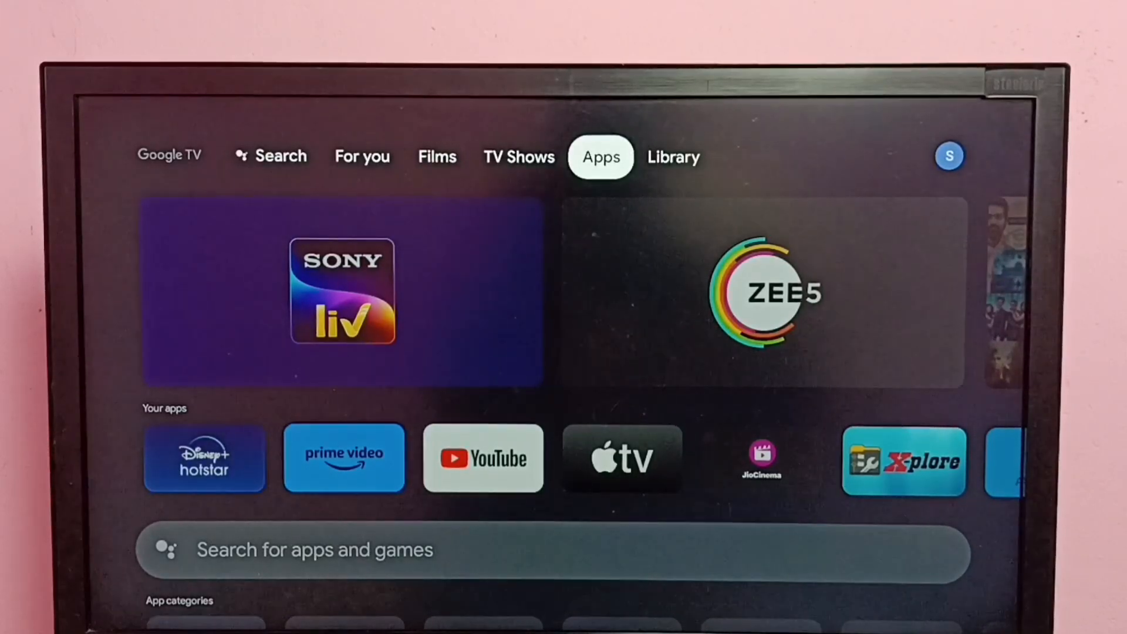
Bring up the quick settings panel from the profile icon on the home screen.
{"action": "left_click", "coordinate": [673, 156]}
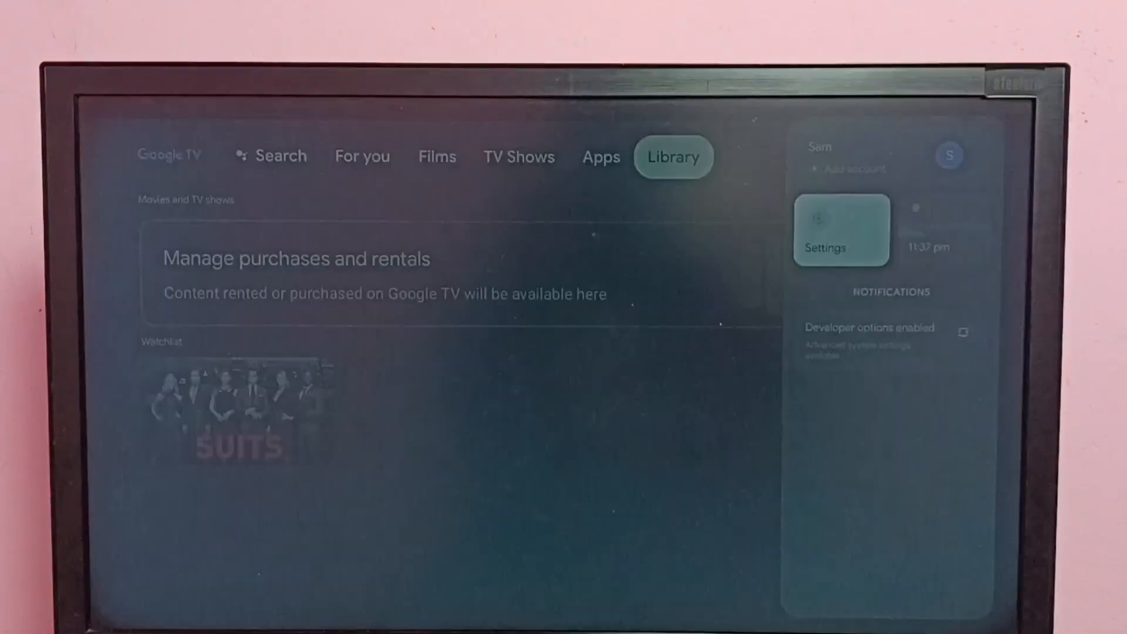
Reach the HDMI-CEC page through Settings > Display and sound, showing HDMI-CEC enabled.
{"action": "left_click", "coordinate": [838, 230]}
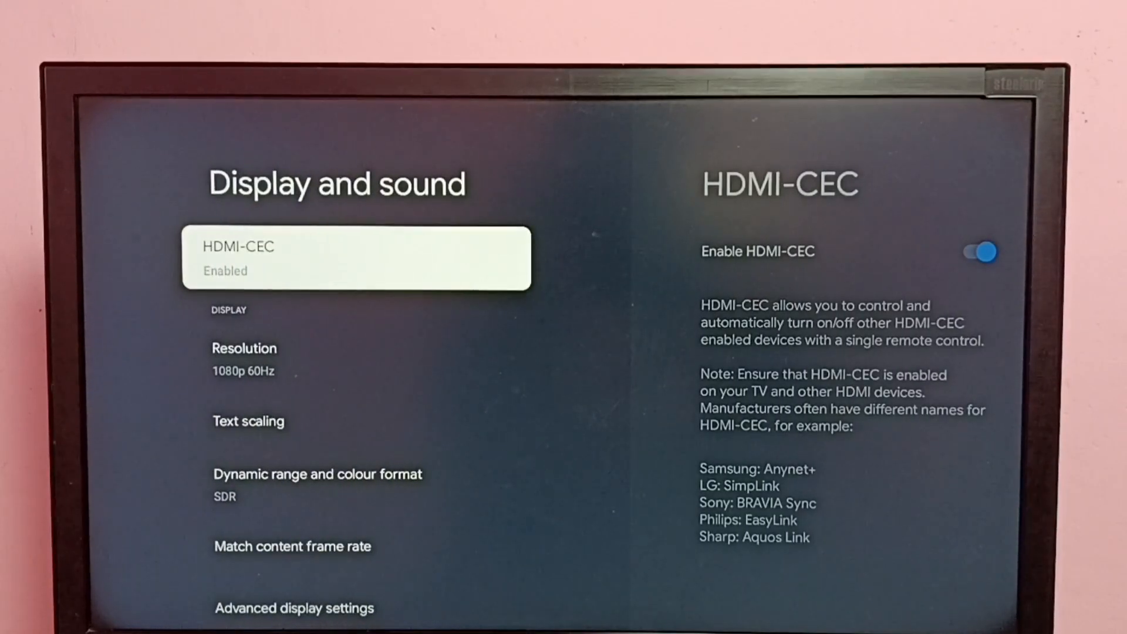
{"action": "left_click", "coordinate": [357, 257]}
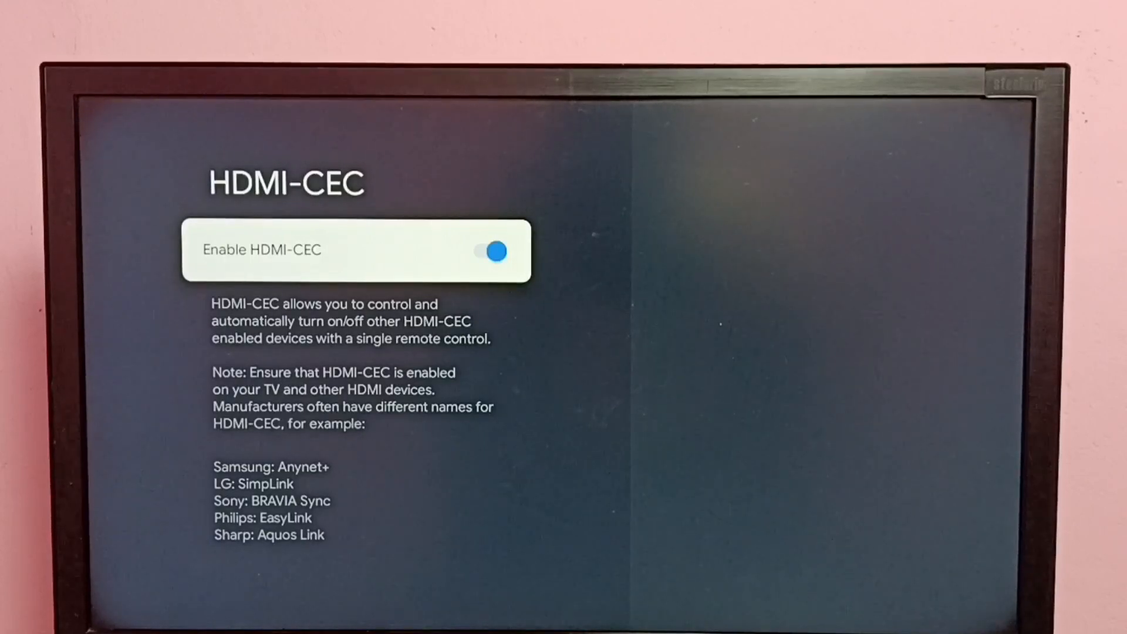
{"action": "left_click", "coordinate": [489, 250]}
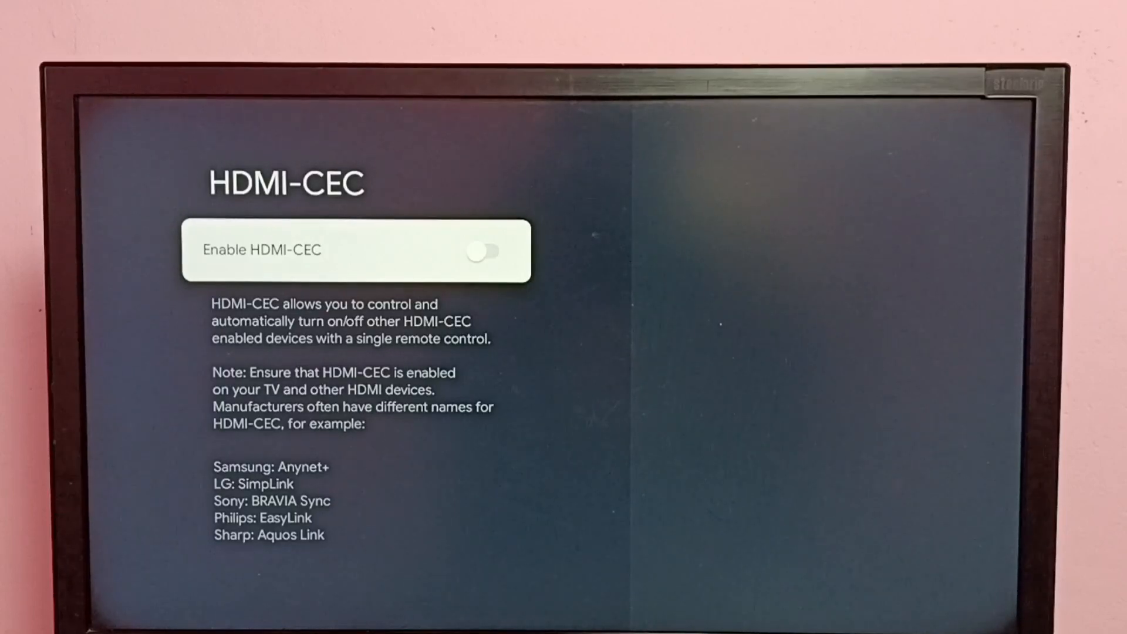
{"action": "left_click", "coordinate": [488, 251]}
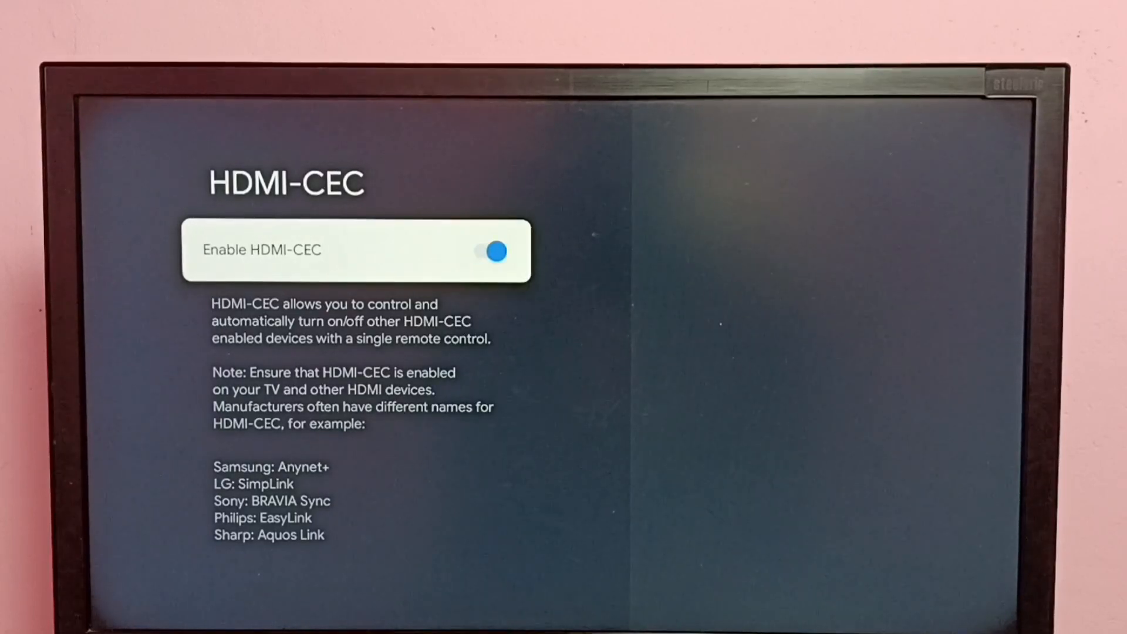